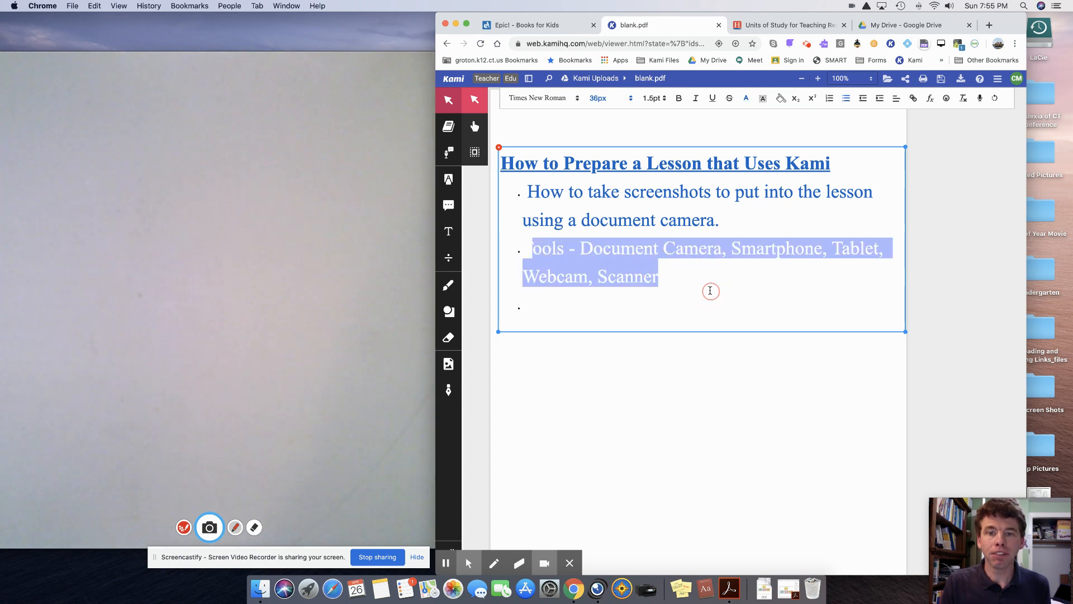
Step: Colour the 'Tools' bullet text blue to match the other lesson notes
{"action": "left_click", "coordinate": [746, 98]}
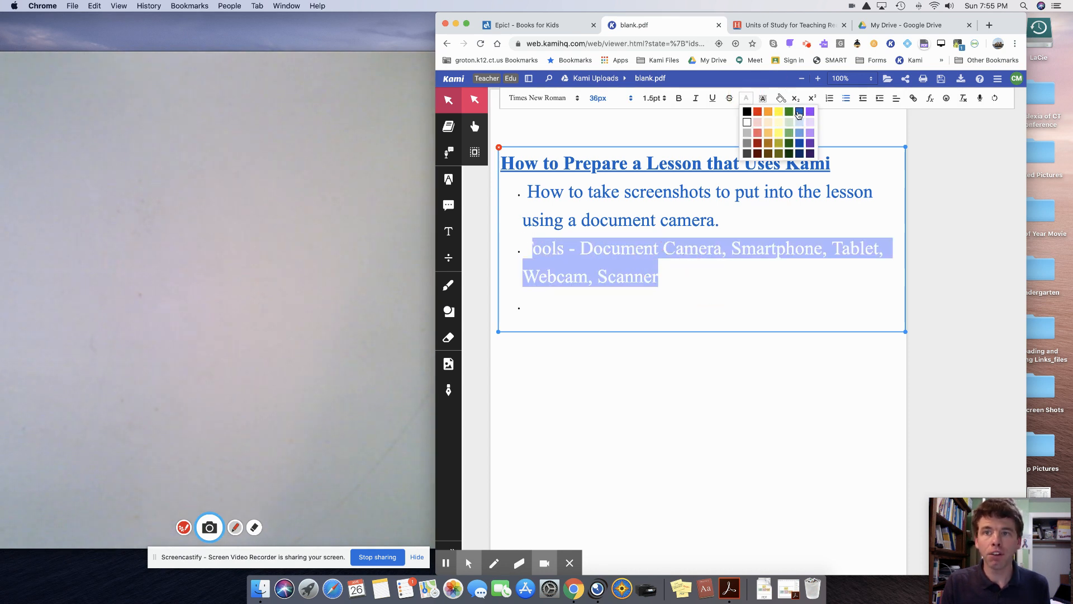
{"action": "left_click", "coordinate": [809, 112]}
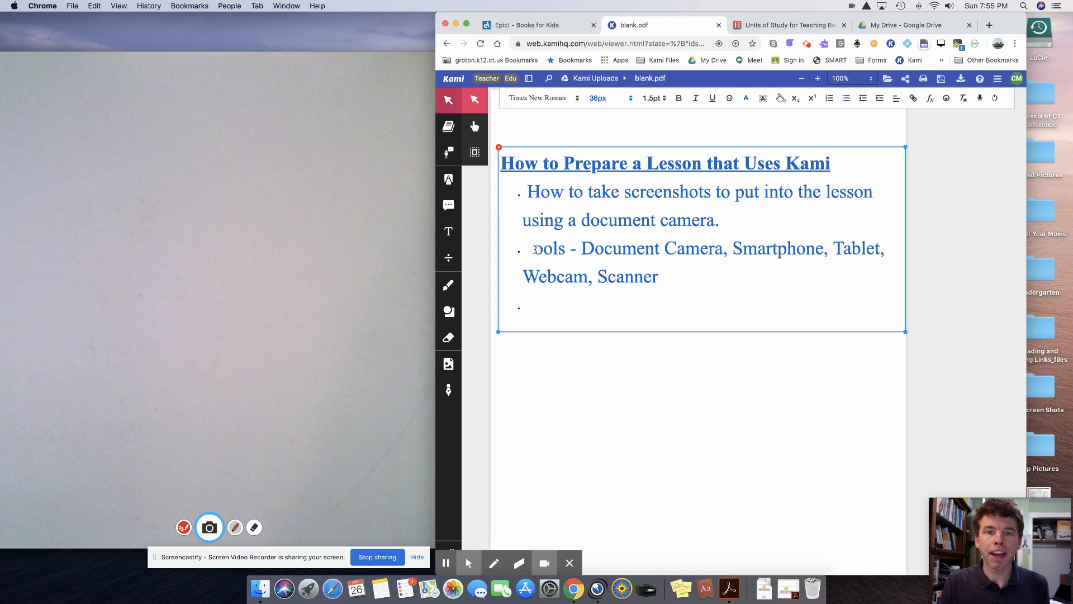
{"action": "left_click", "coordinate": [748, 99]}
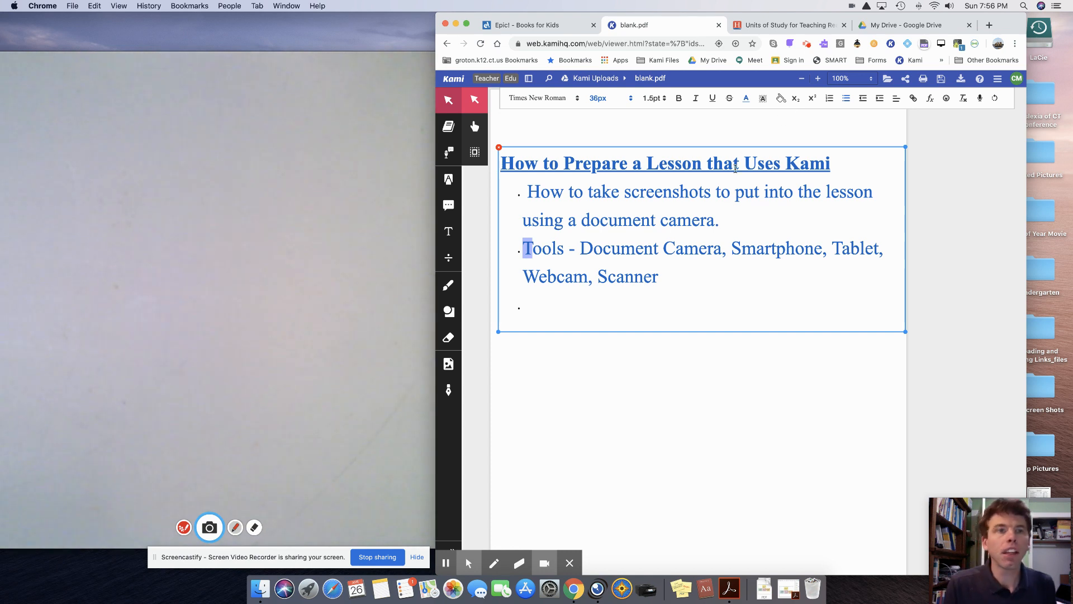
Step: Add a third bullet reading 'Shortcuts:' and colour it blue
{"action": "type", "text": "hortcuts:"}
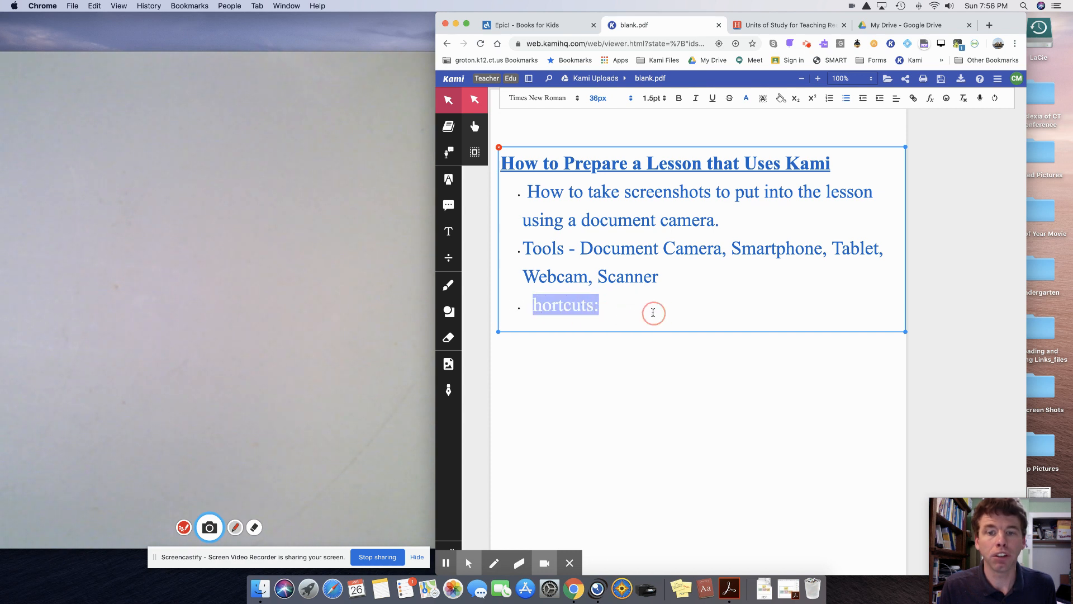
{"action": "left_click", "coordinate": [746, 98]}
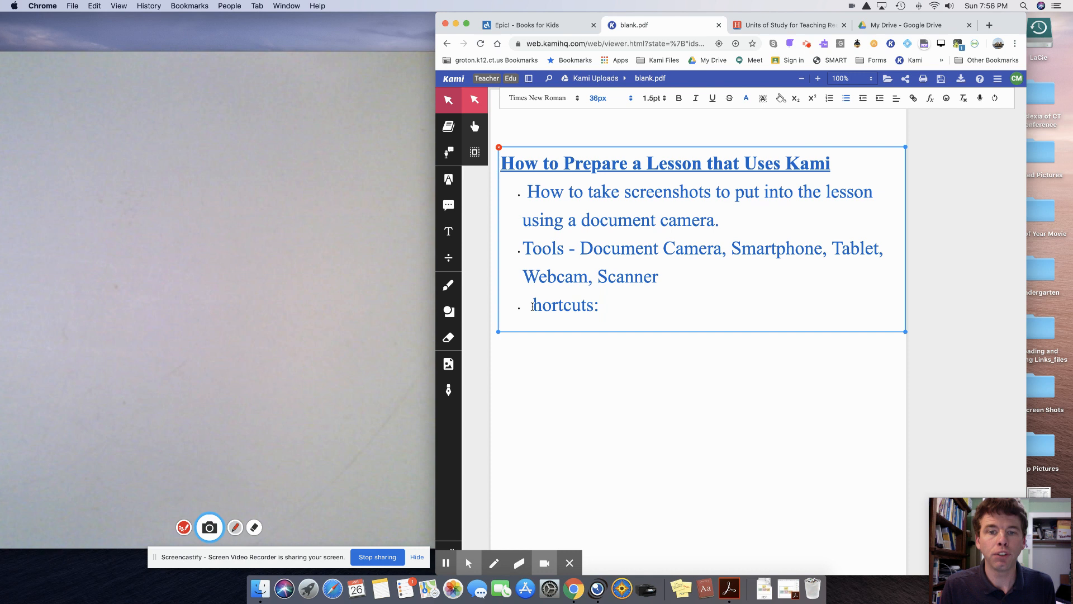
{"action": "left_click", "coordinate": [745, 98]}
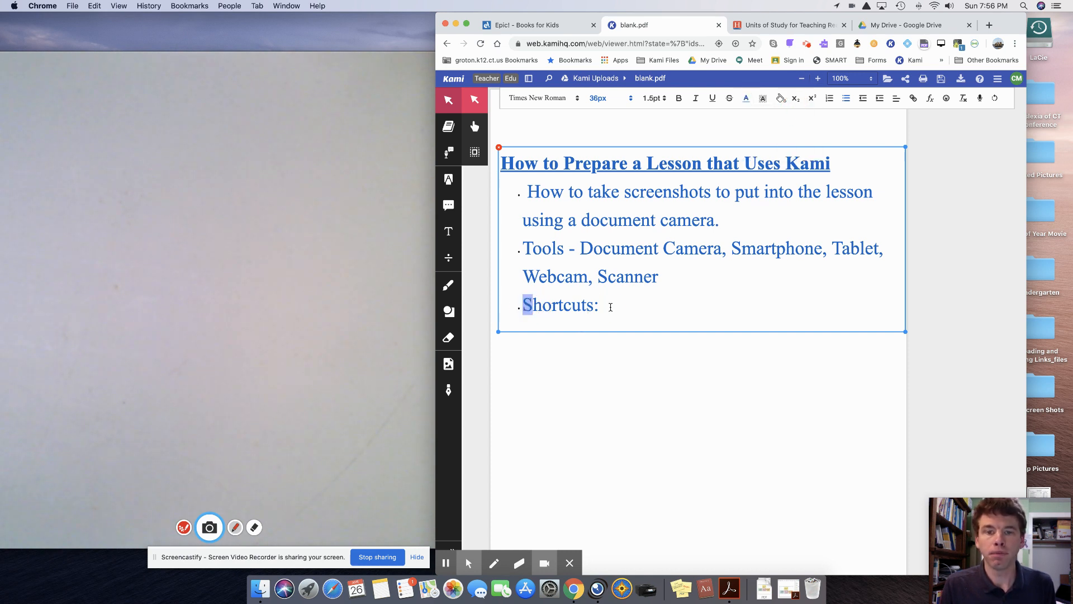
{"action": "left_click", "coordinate": [623, 325]}
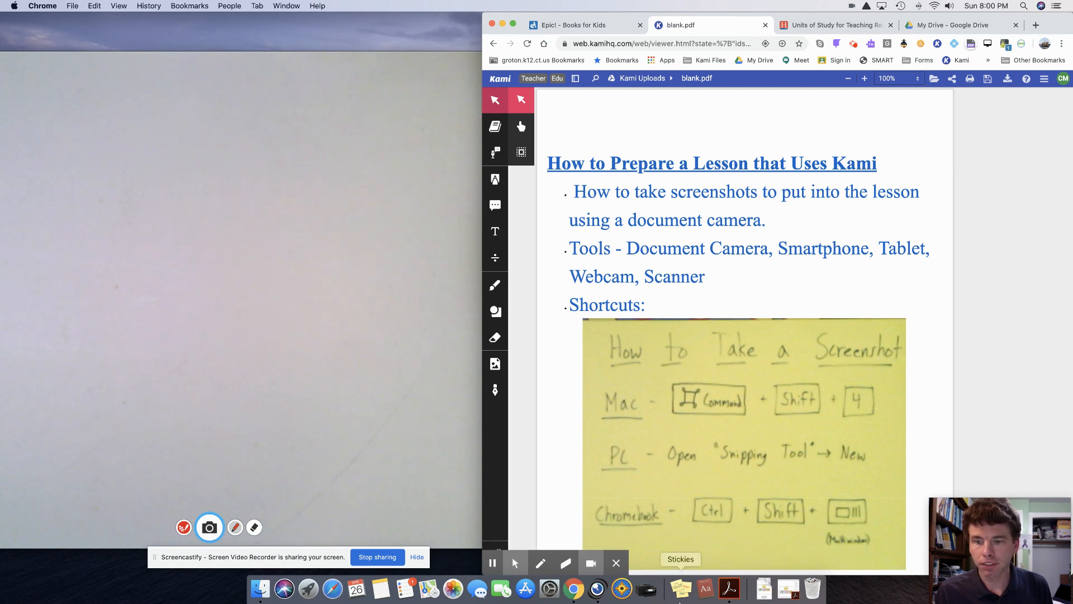
{"action": "mouse_move", "coordinate": [492, 562]}
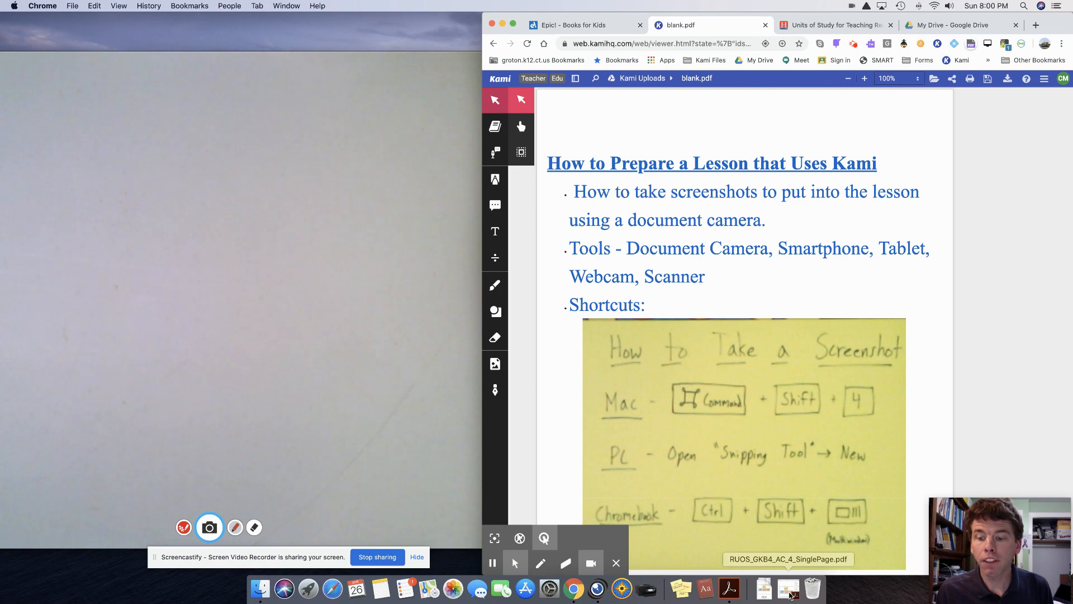
{"action": "left_click", "coordinate": [738, 587]}
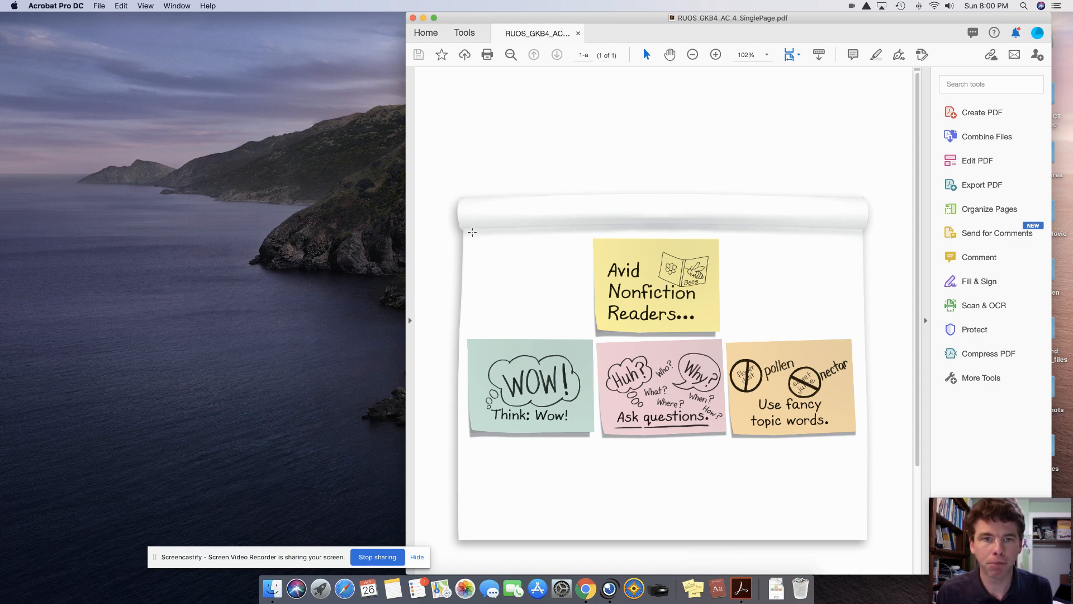
{"action": "mouse_move", "coordinate": [471, 235]}
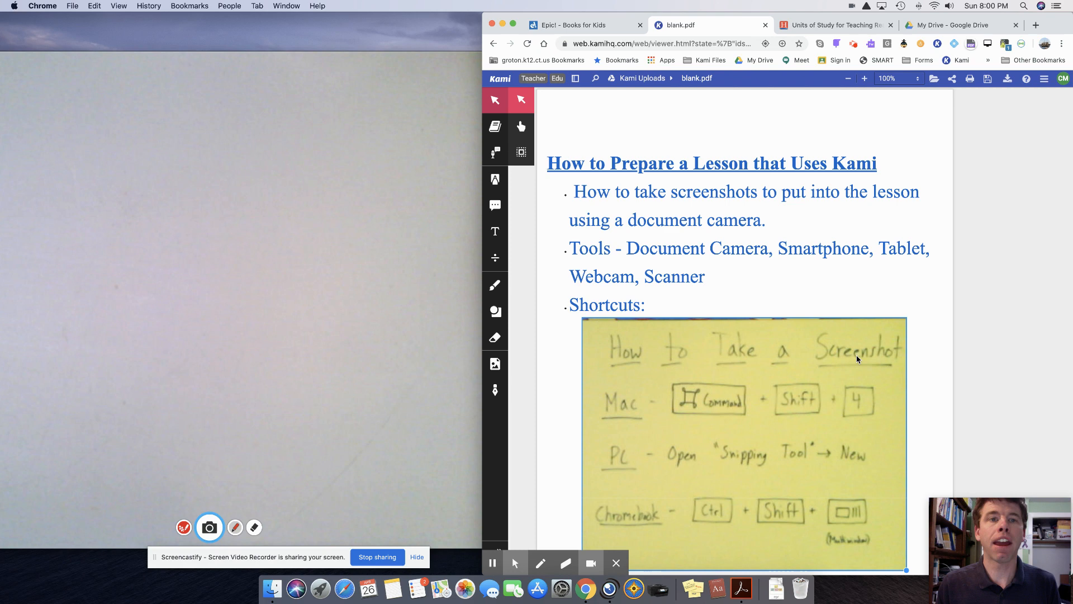
Step: Add a blue bullet 'Next Video: Creating a Digital Chart with Kami' below the image
{"action": "scroll", "scroll_direction": "down", "scroll_amount": 3}
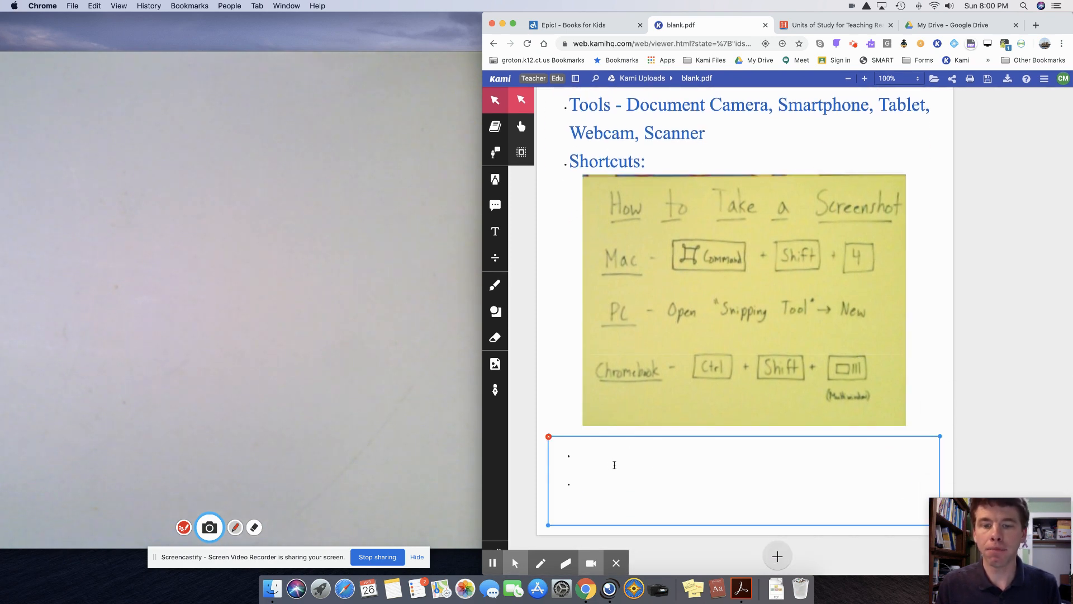
{"action": "type", "text": "Next Video: Creating a Digital Chart with Kami"}
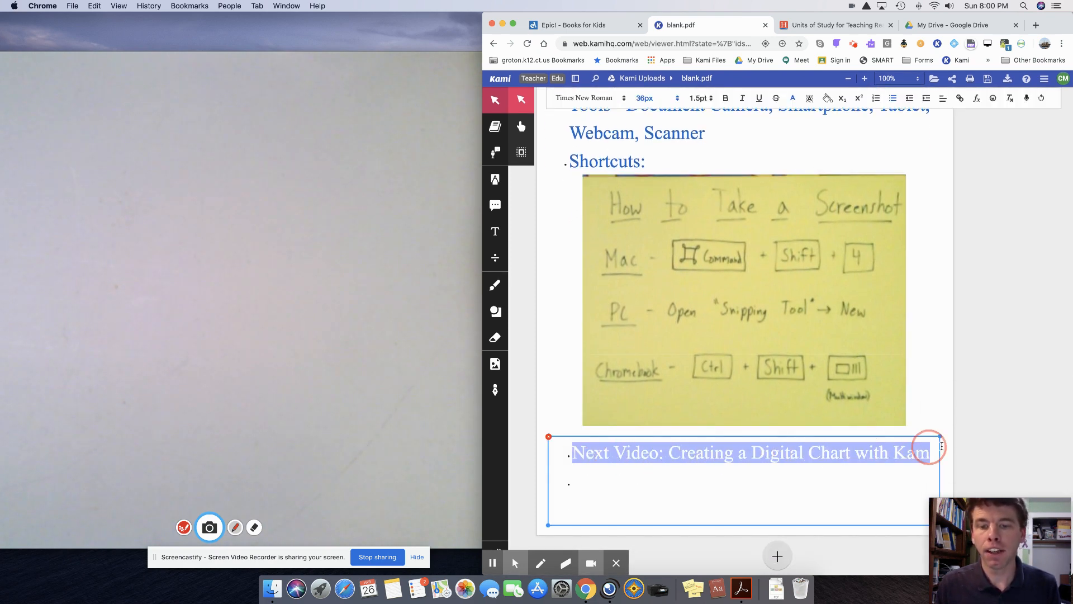
{"action": "left_click", "coordinate": [793, 98]}
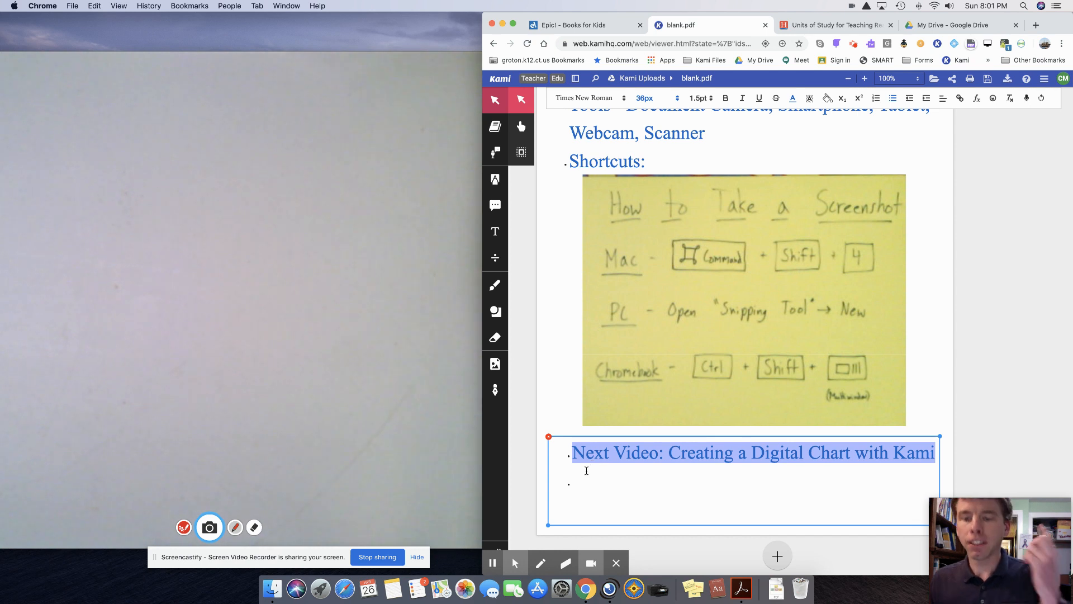
{"action": "left_click", "coordinate": [575, 486]}
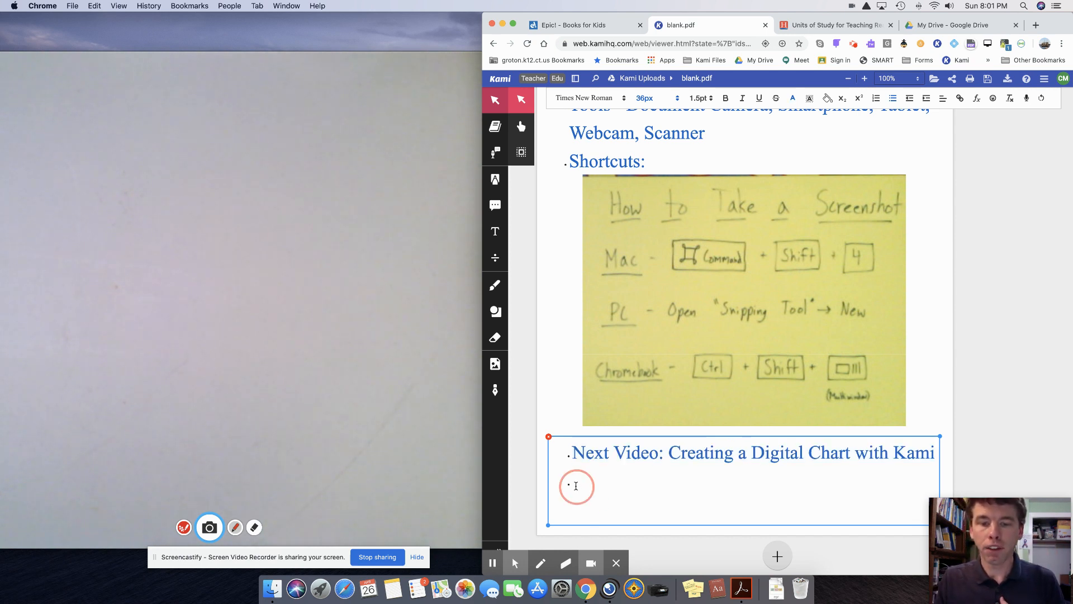
{"action": "type", "text": "Resources - YouTube Playlists and Videos, Mr. Mott's Tech Blog, @TechMott"}
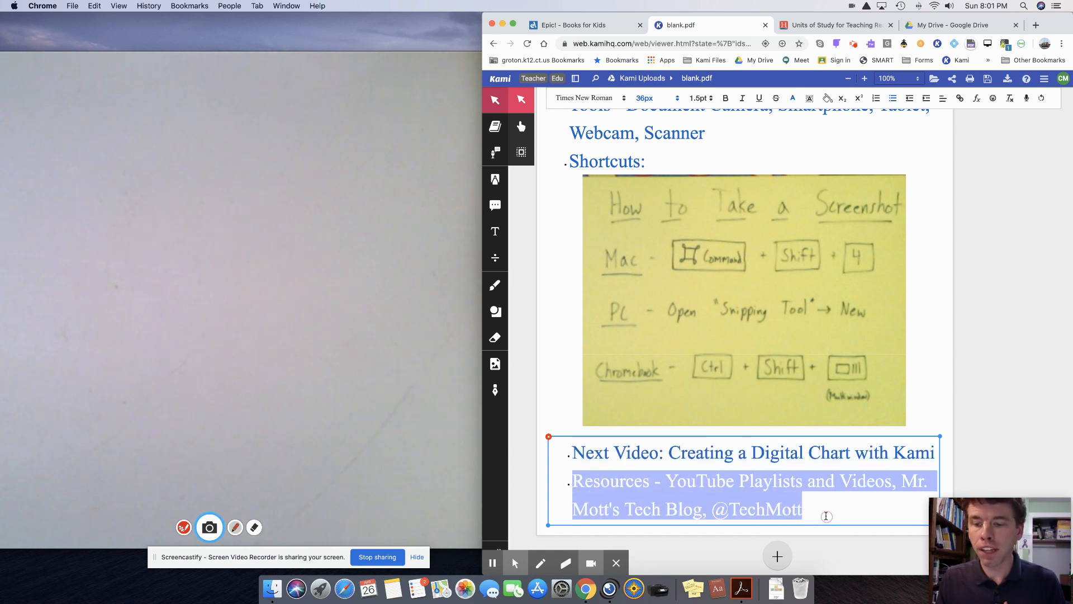
{"action": "left_click", "coordinate": [792, 97]}
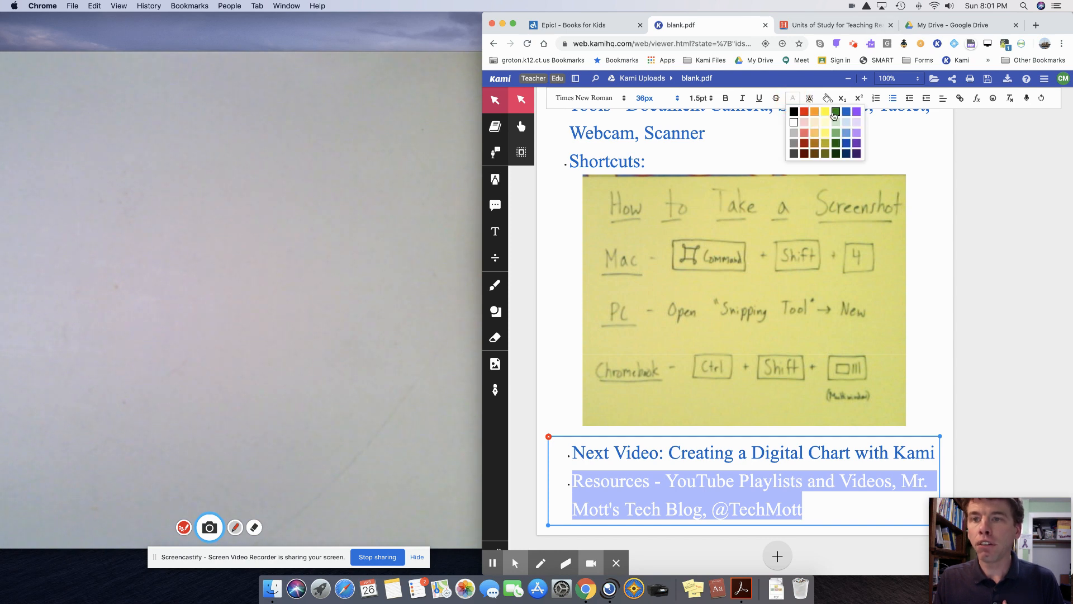